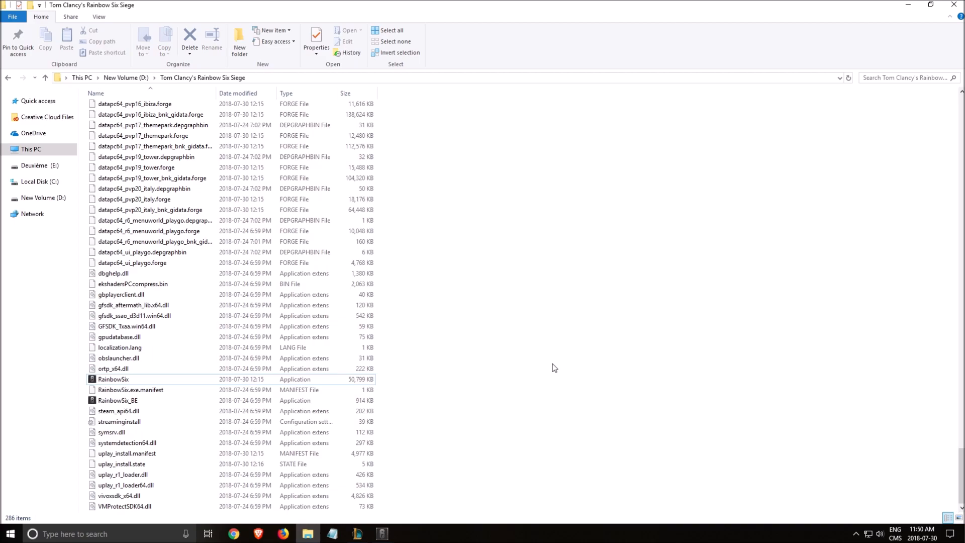
Step: Select the RainbowSix application file in the game install folder
click(113, 378)
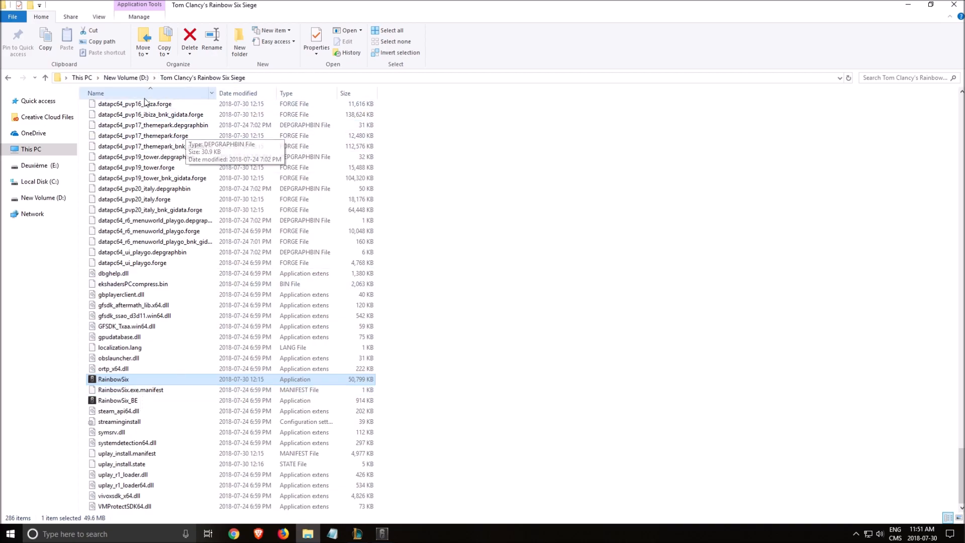
mouse_move(304, 264)
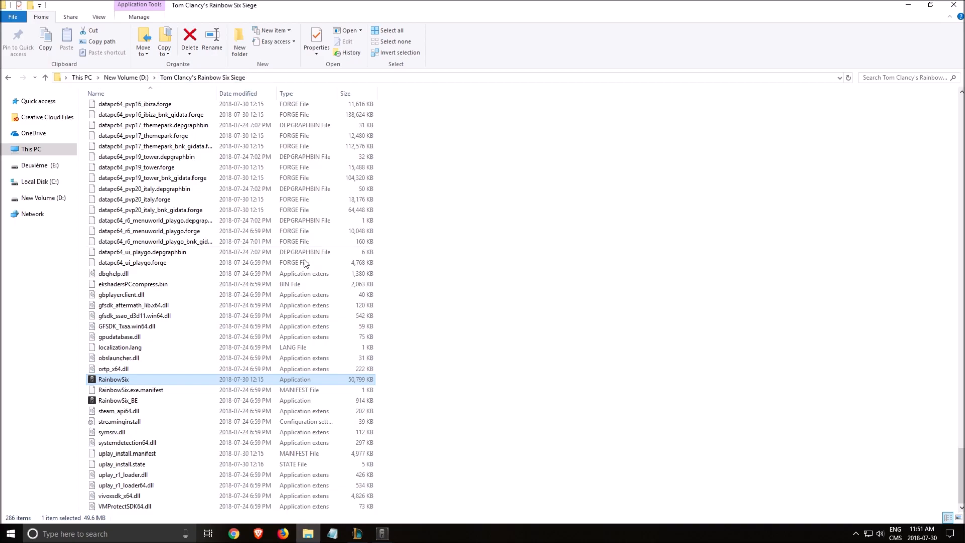
mouse_move(113, 379)
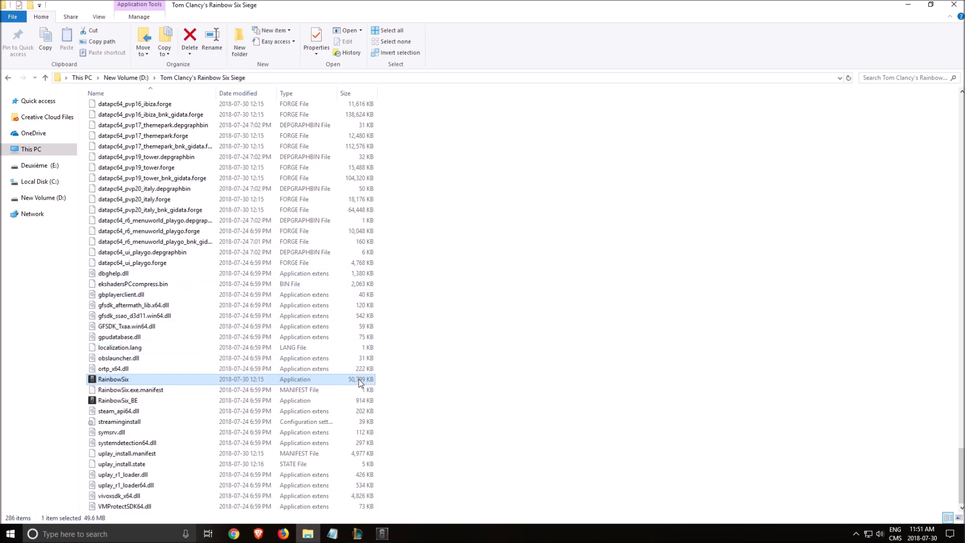
Step: In RainbowSix Properties > Compatibility, disable fullscreen optimizations and override high-DPI scaling with Application
right_click(114, 378)
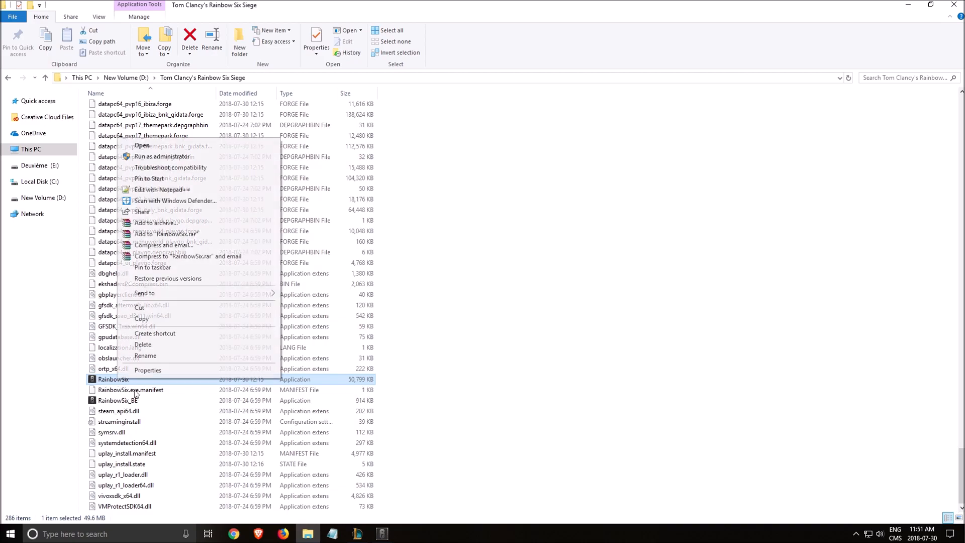
click(147, 370)
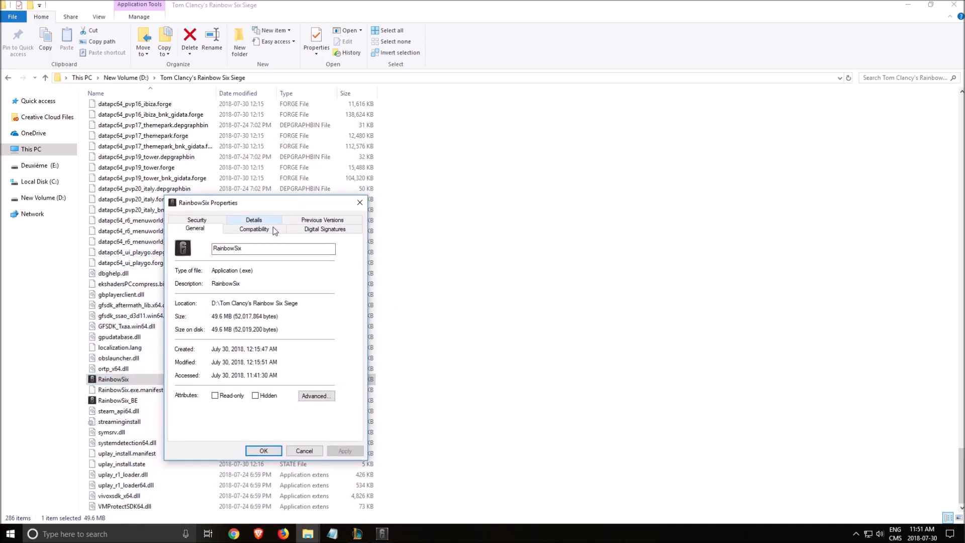
click(252, 228)
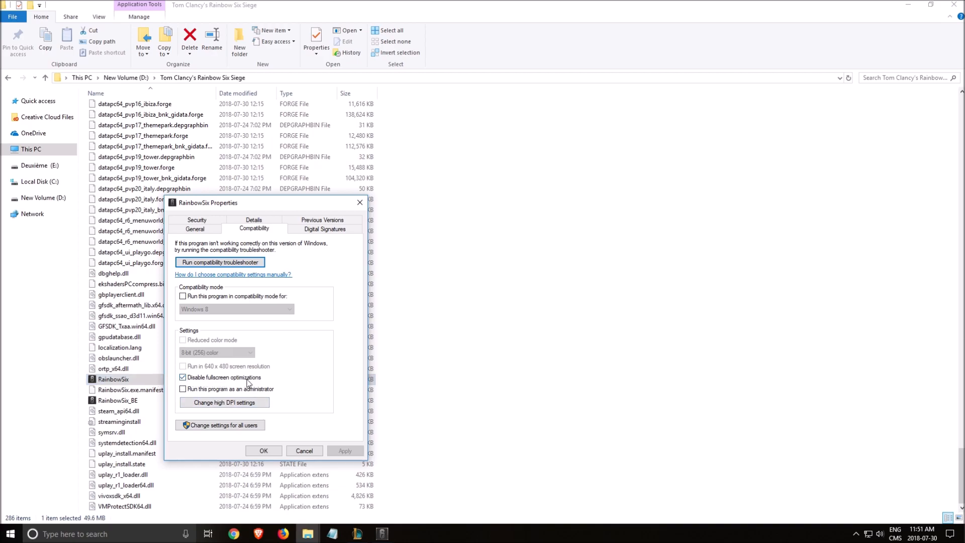
click(225, 402)
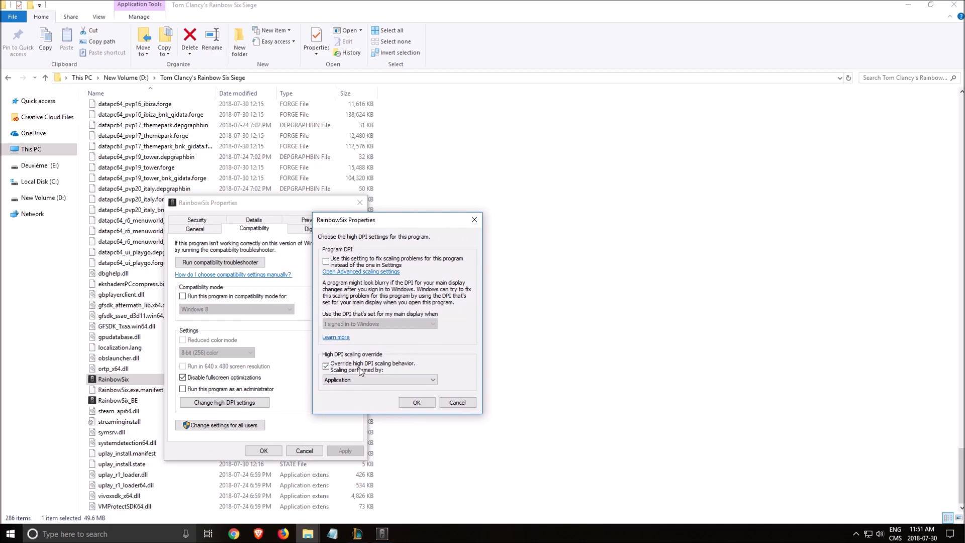
mouse_move(408, 368)
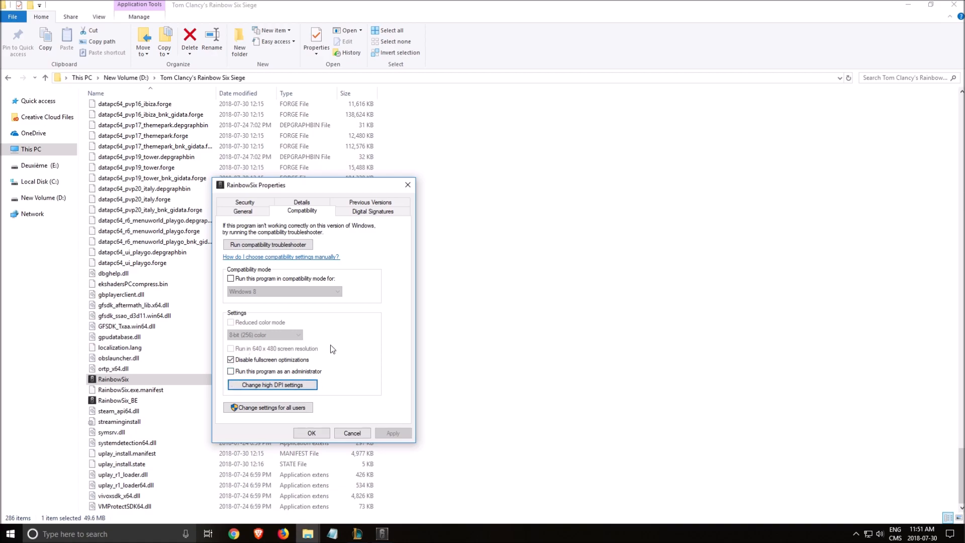
mouse_move(363, 360)
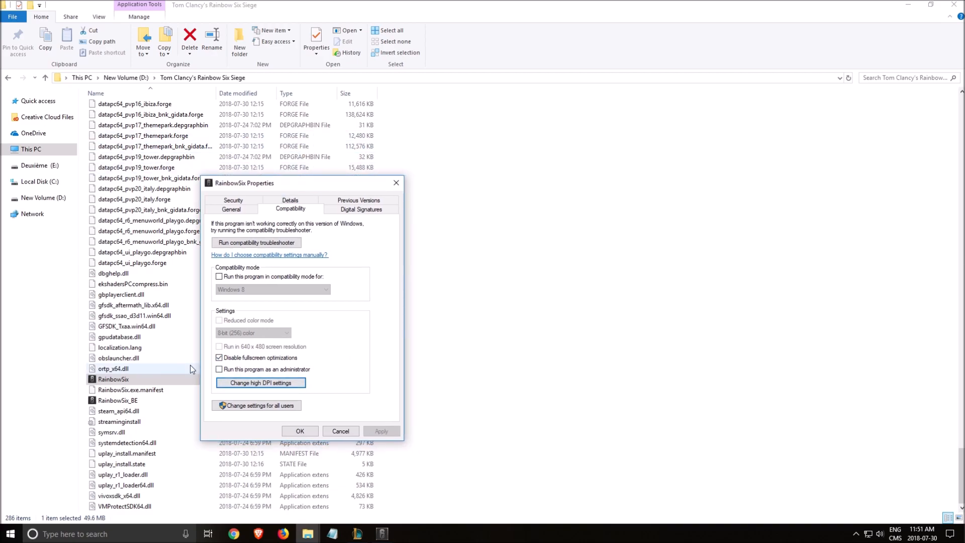
click(260, 383)
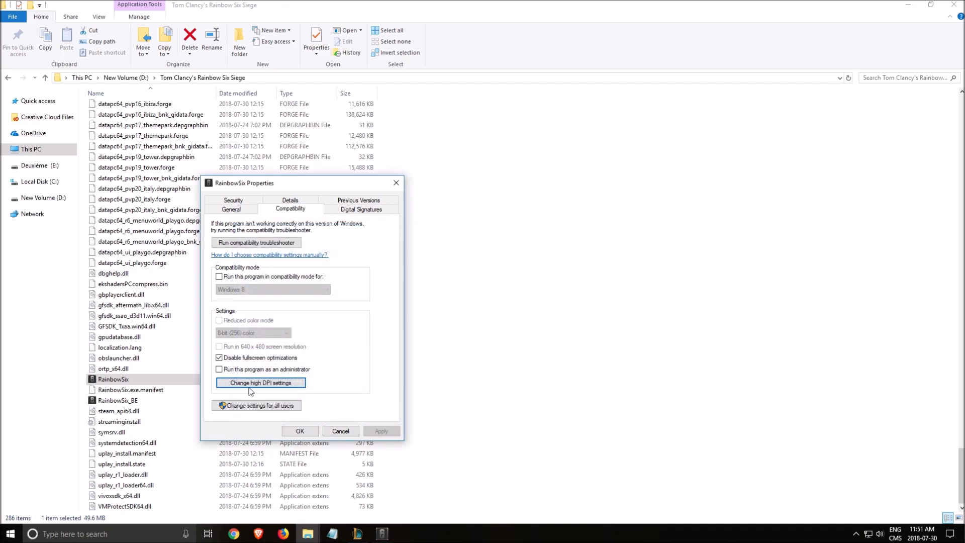
Step: Set the display refresh rate to 143.85 Hz at 1920x1080 full screen
click(299, 431)
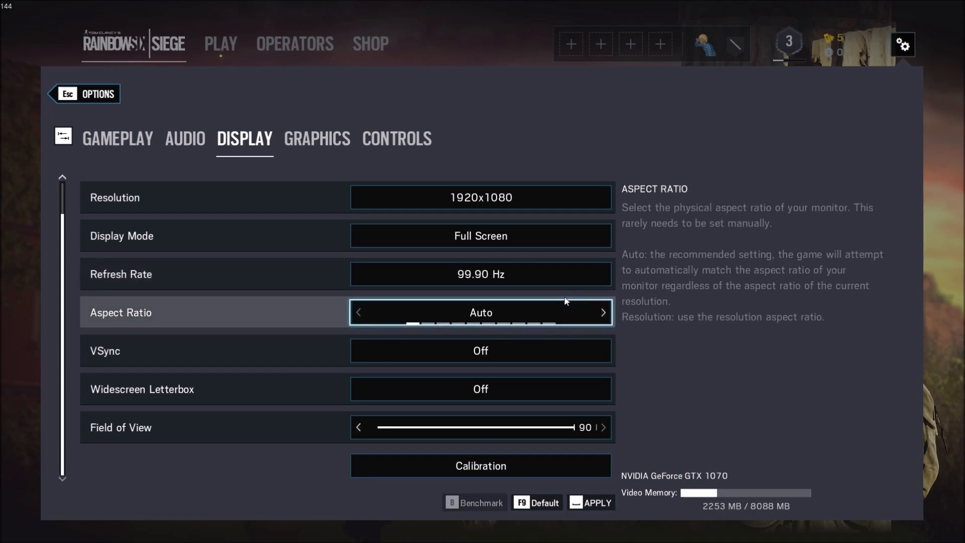
mouse_move(480, 274)
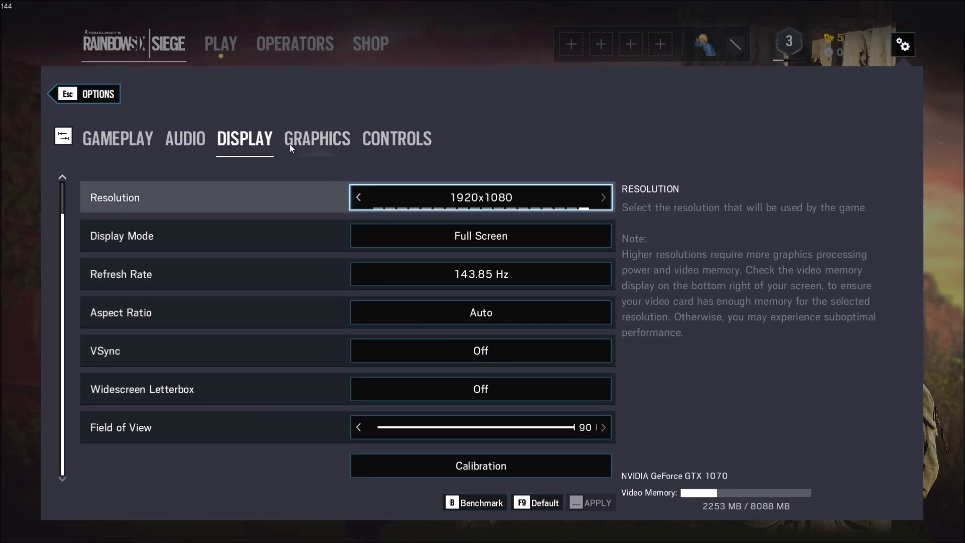
Step: Review Graphics quality settings, trying Anisotropic 8X then keeping texture filtering at Anisotropic 4X
click(316, 137)
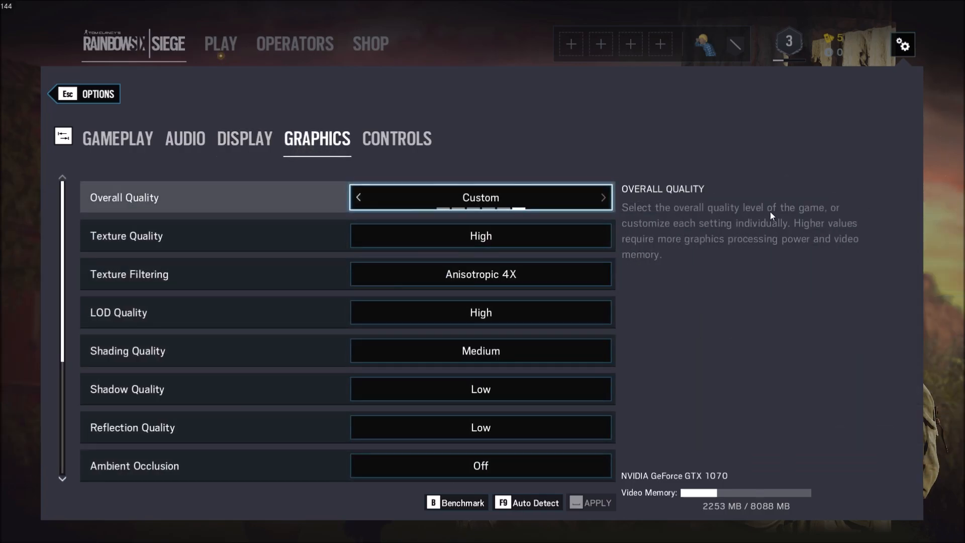
mouse_move(749, 240)
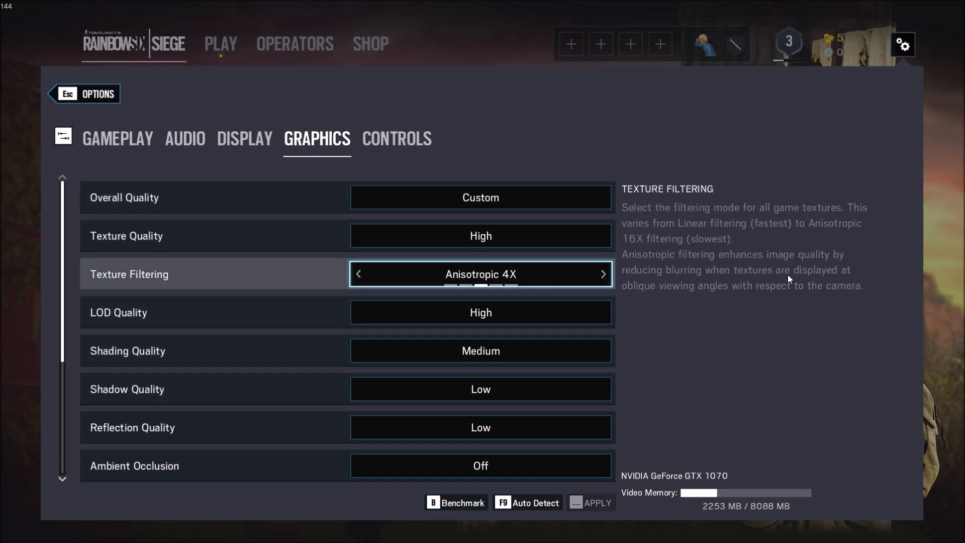
mouse_move(547, 284)
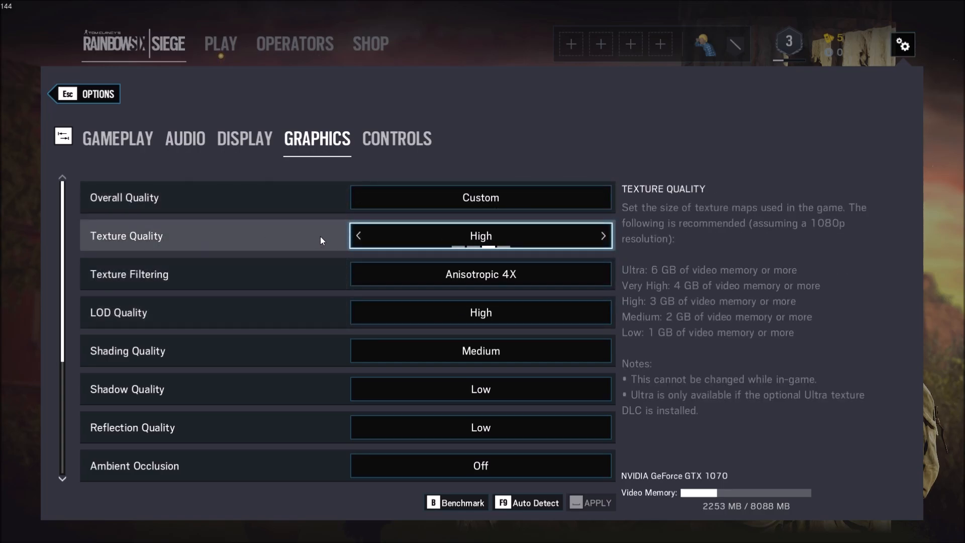
mouse_move(520, 237)
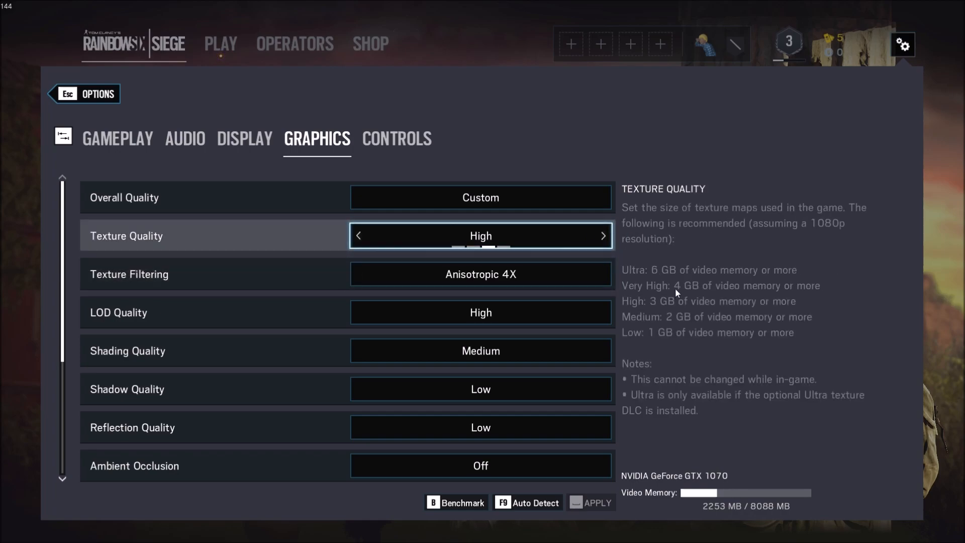
mouse_move(662, 309)
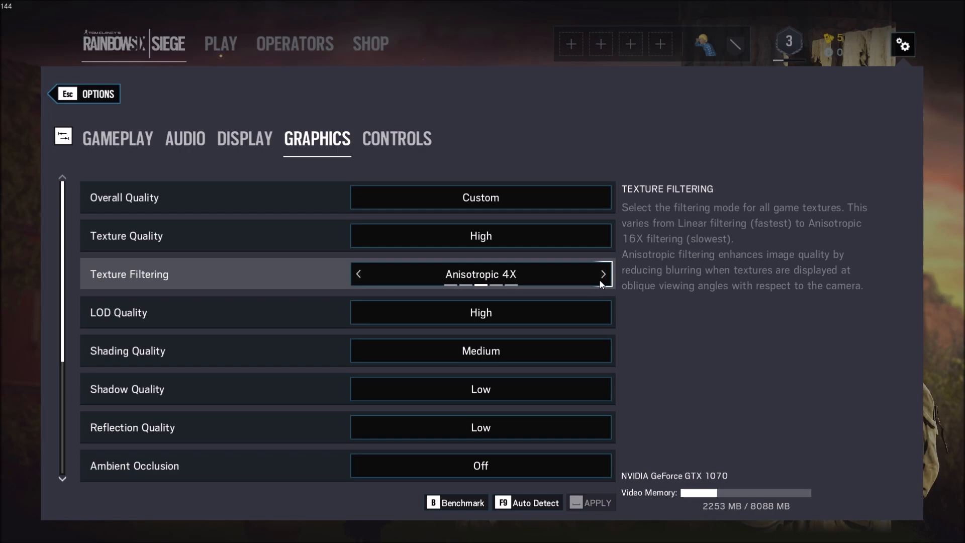
click(602, 274)
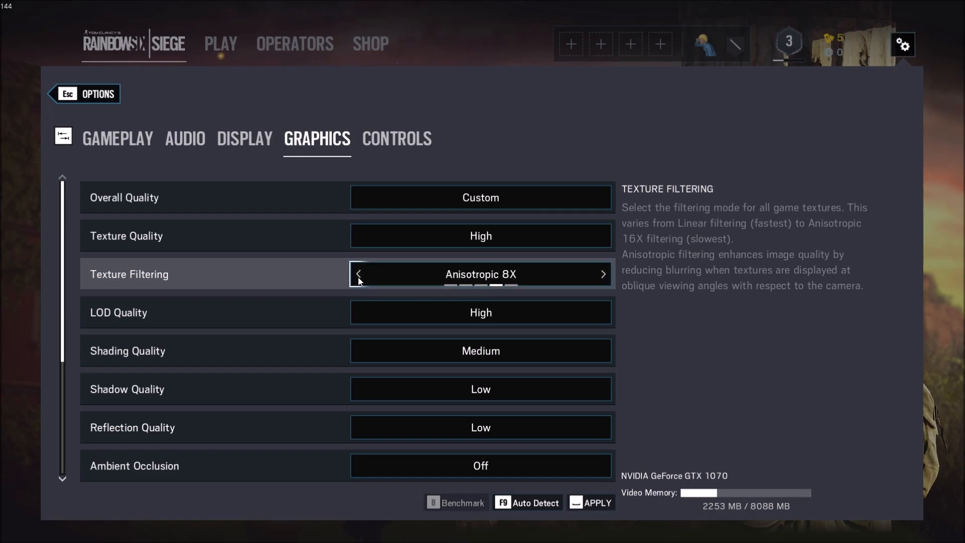
click(359, 274)
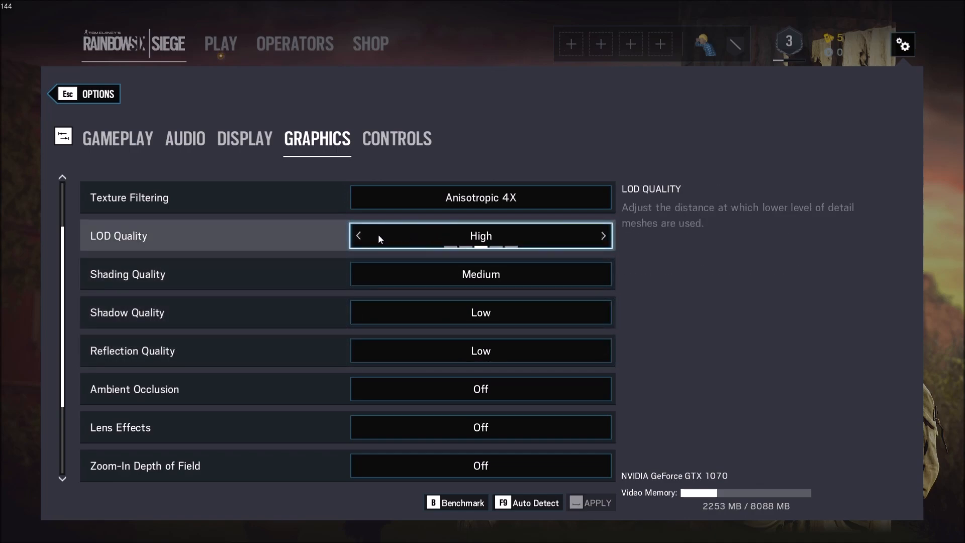
mouse_move(436, 239)
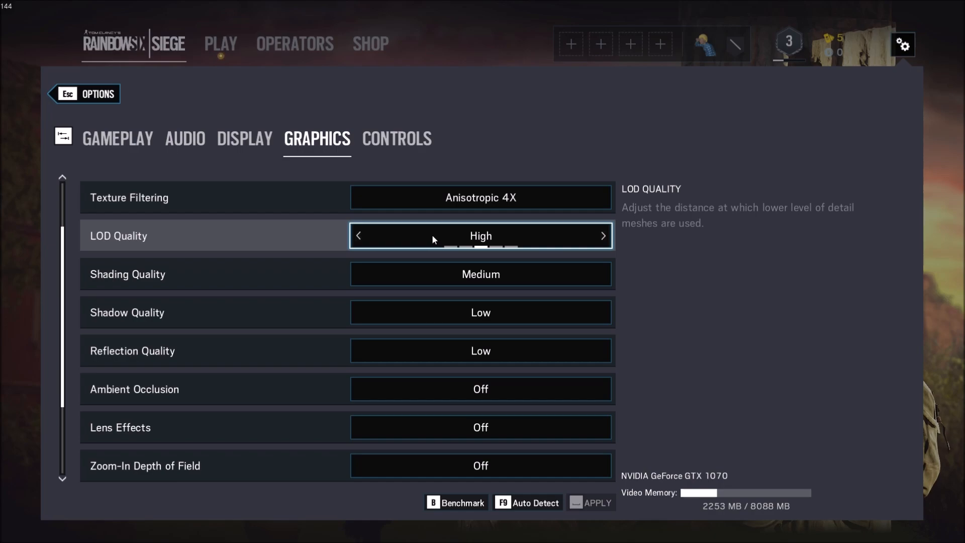
click(359, 236)
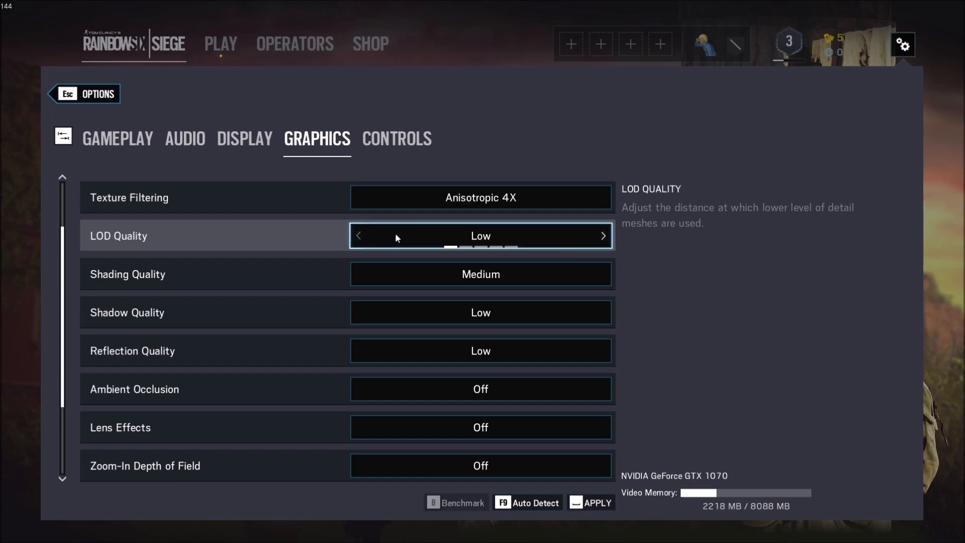
click(602, 236)
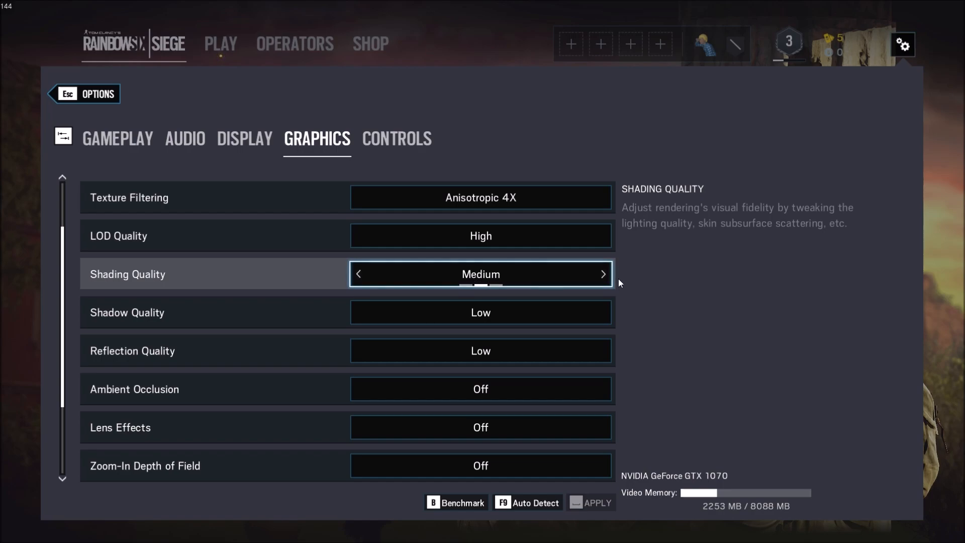
click(359, 274)
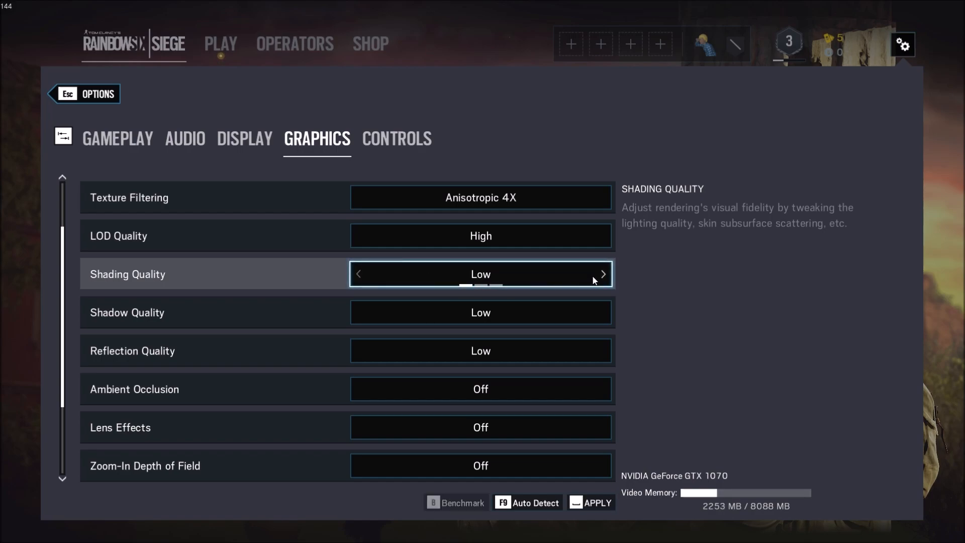
click(602, 274)
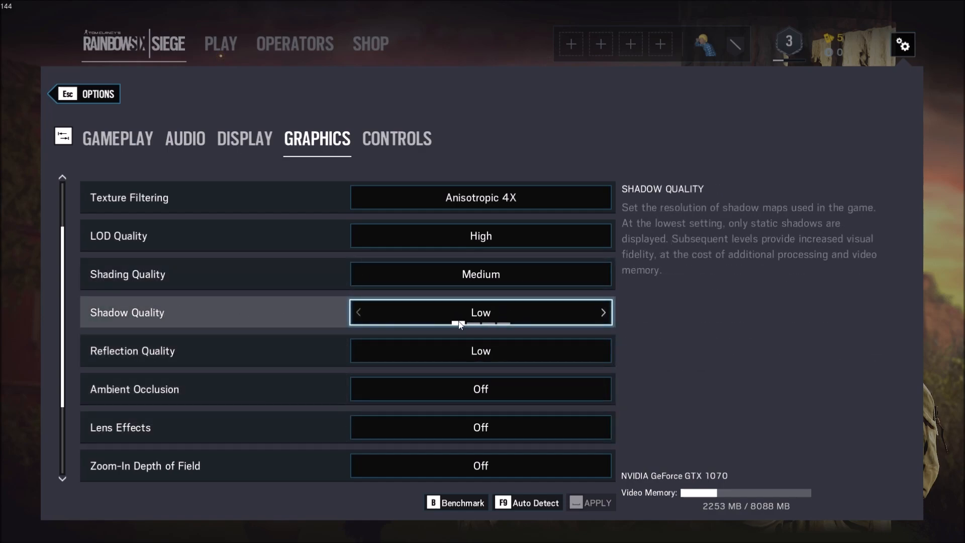
click(603, 312)
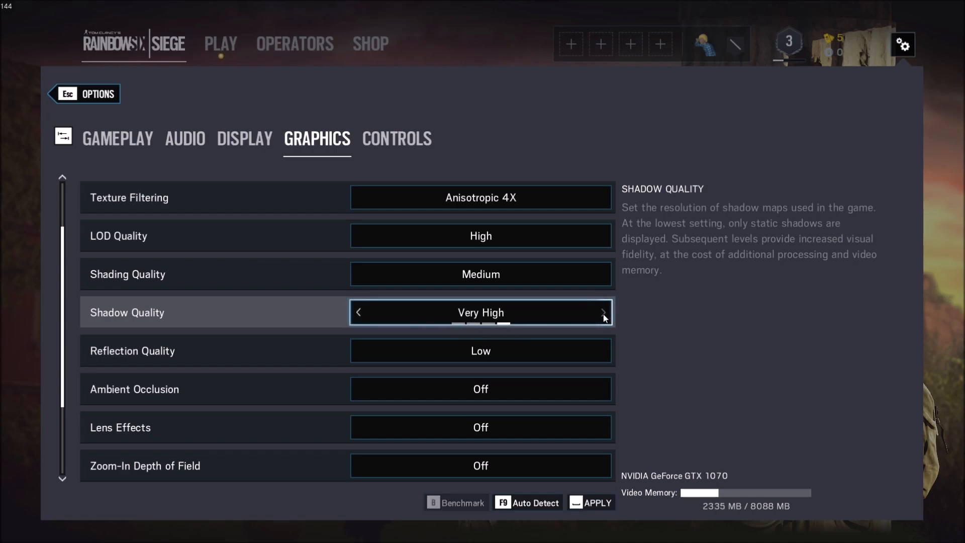
click(359, 312)
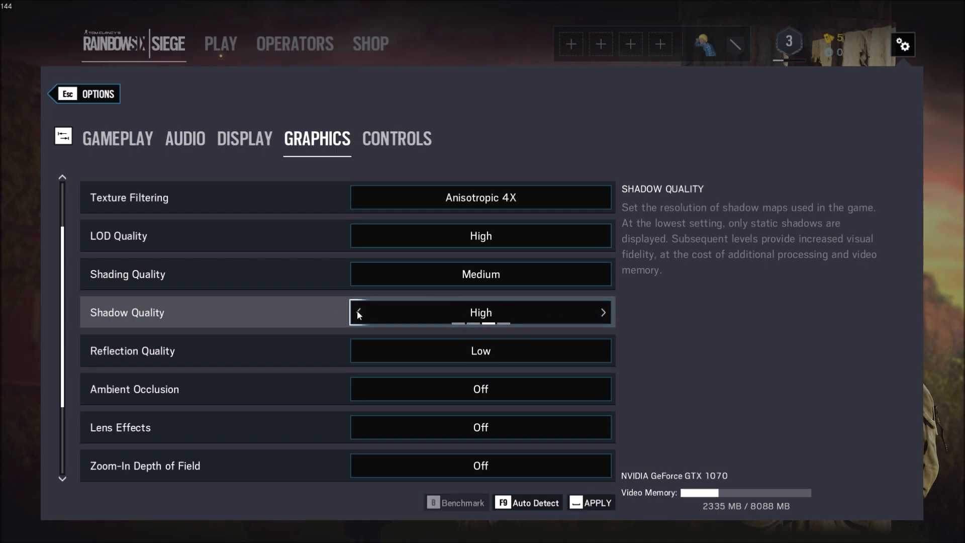
click(358, 312)
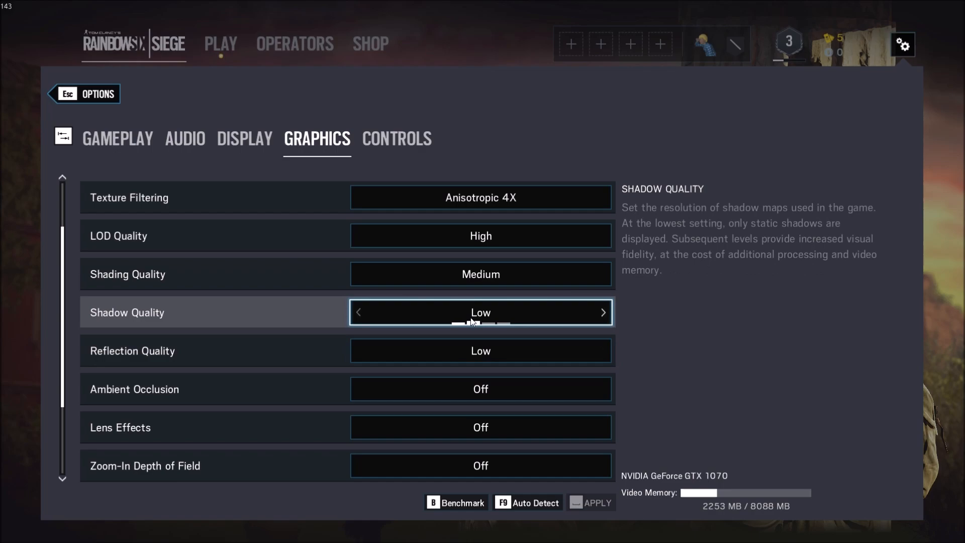
mouse_move(209, 318)
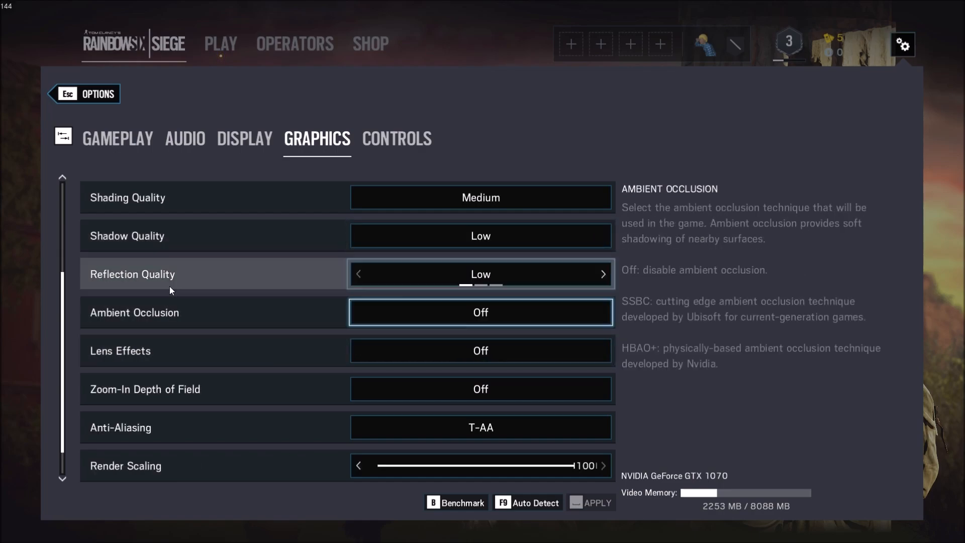
mouse_move(480, 274)
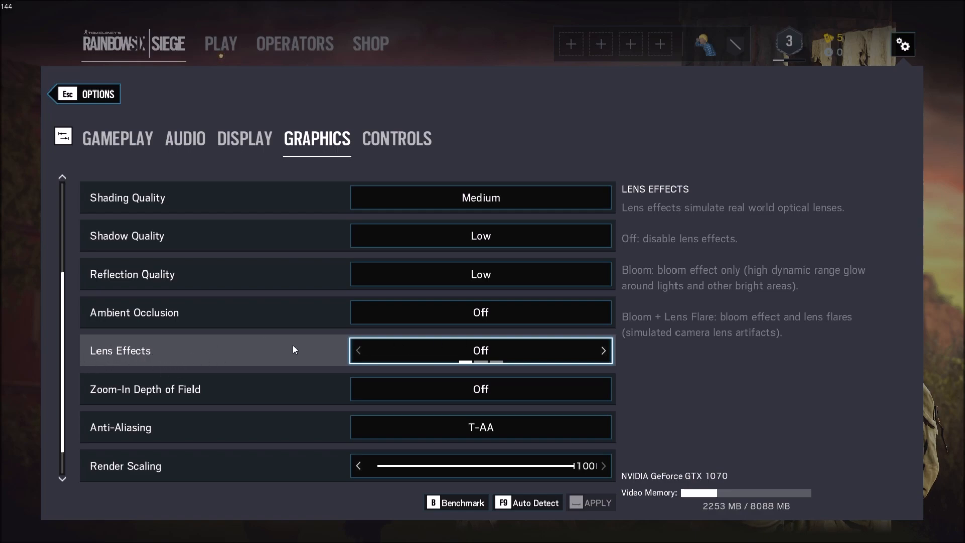
scroll(down, 3)
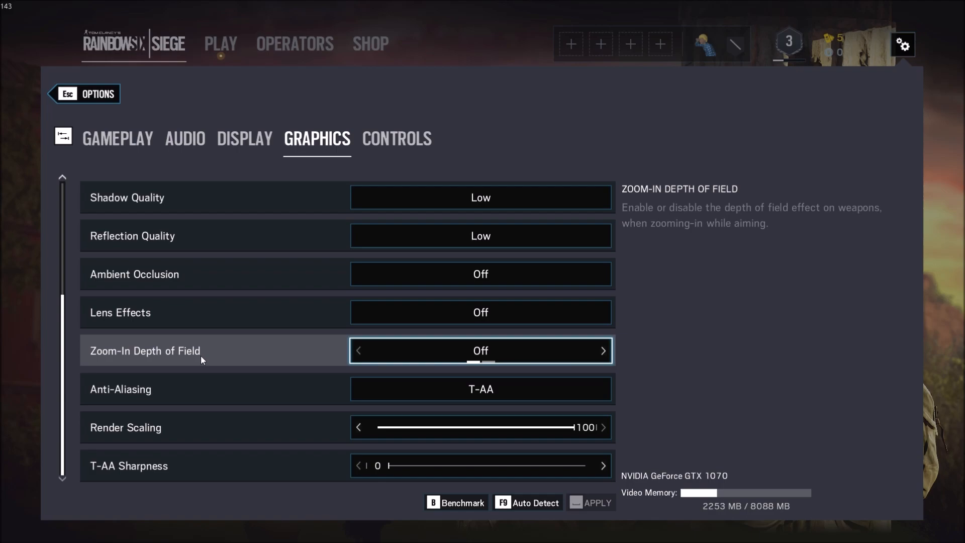
mouse_move(216, 364)
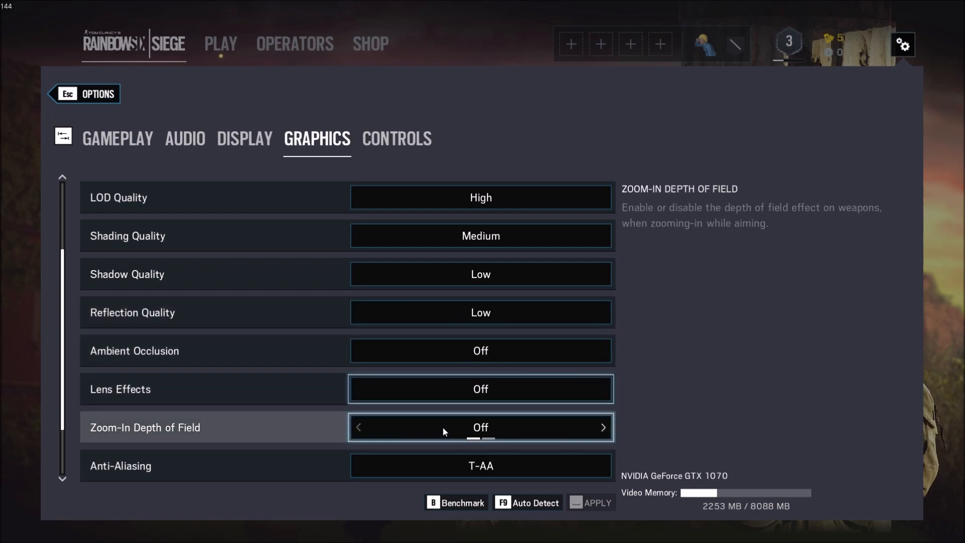
mouse_move(363, 312)
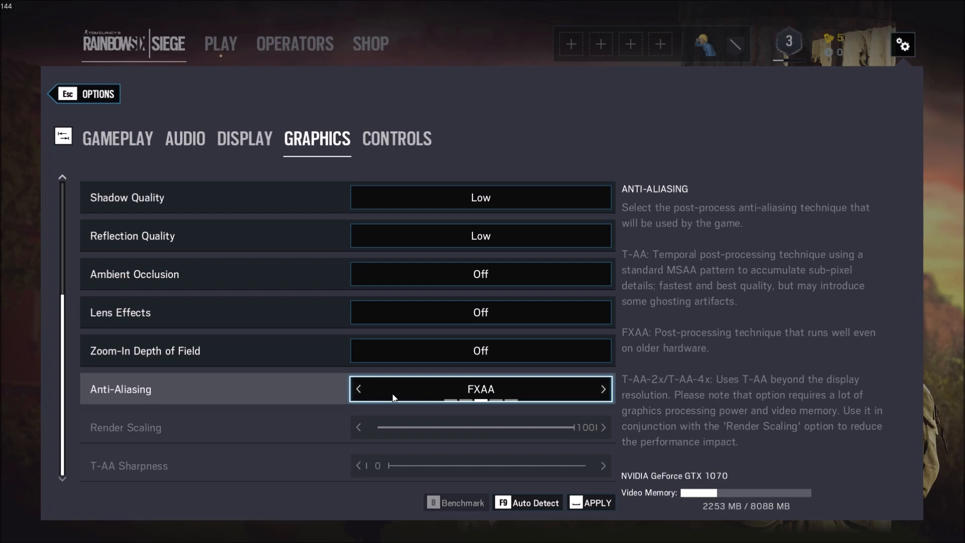
click(602, 388)
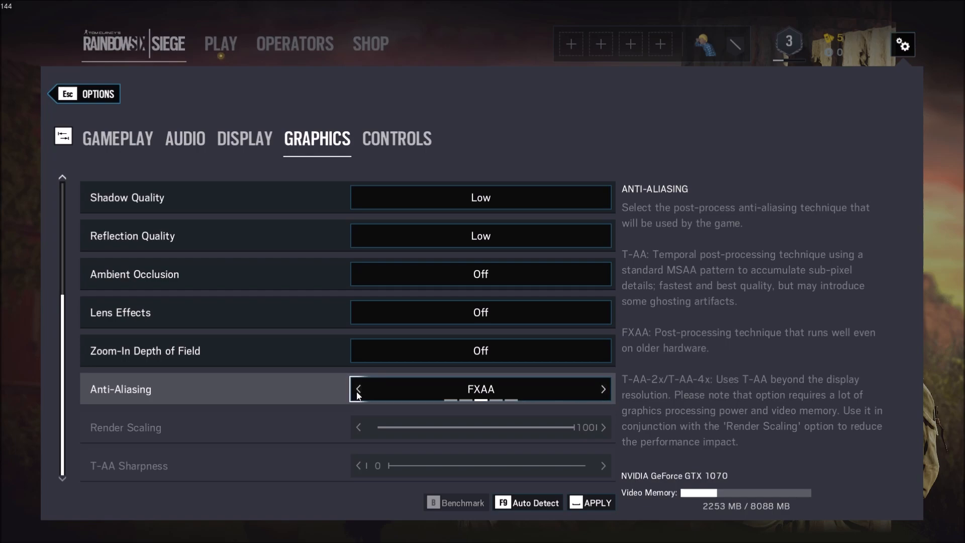
click(358, 388)
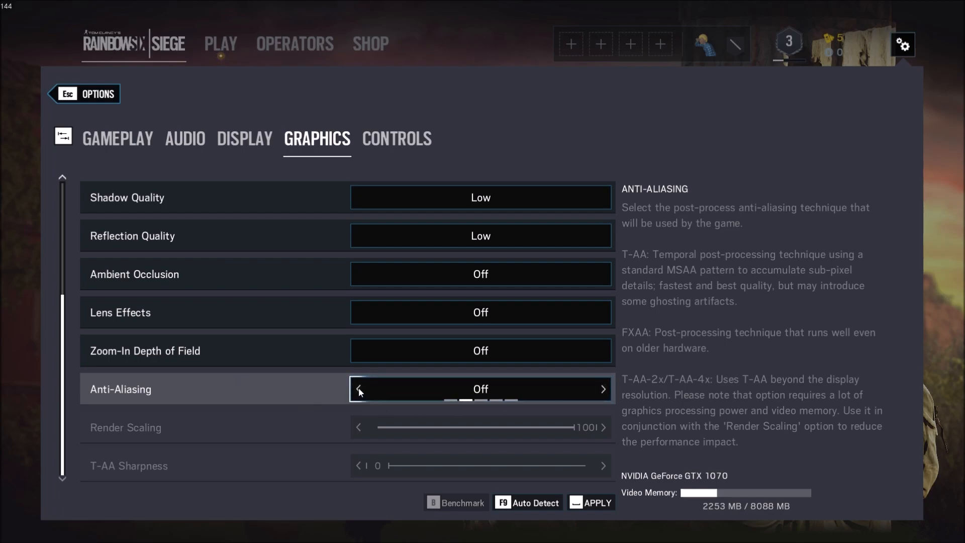
click(603, 389)
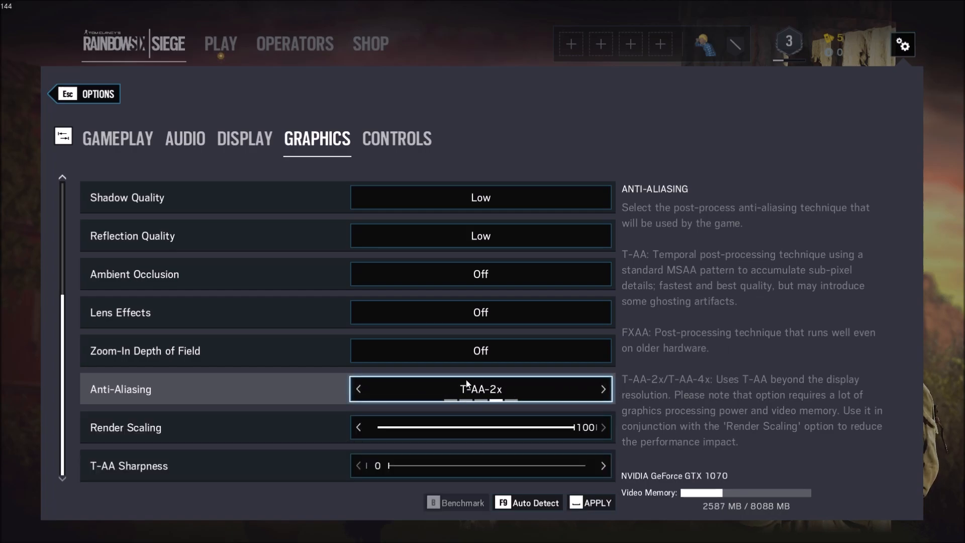
mouse_move(532, 395)
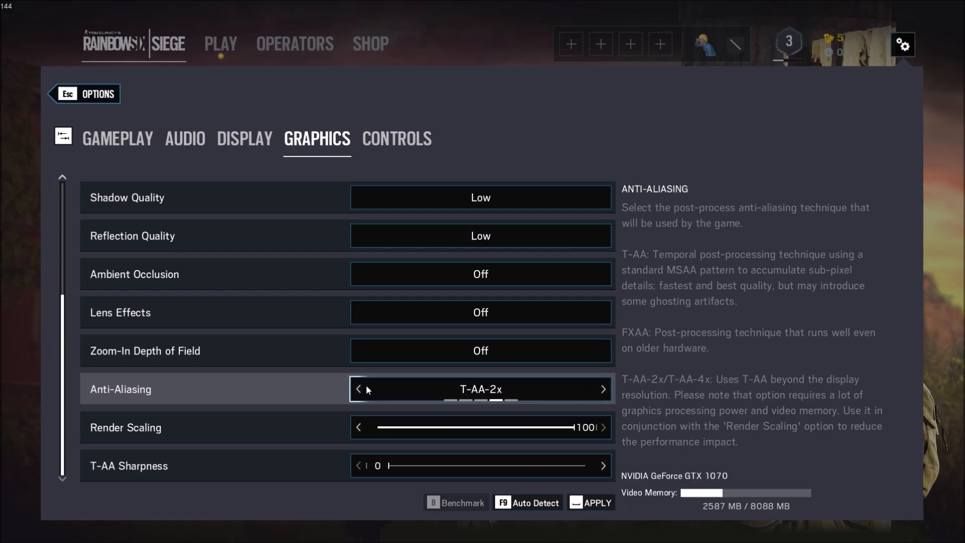
click(359, 388)
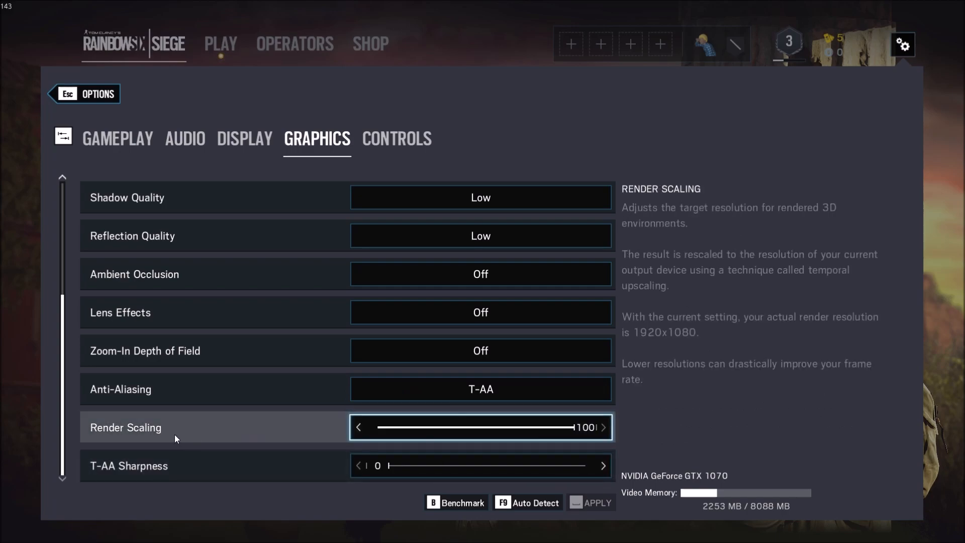
mouse_move(246, 445)
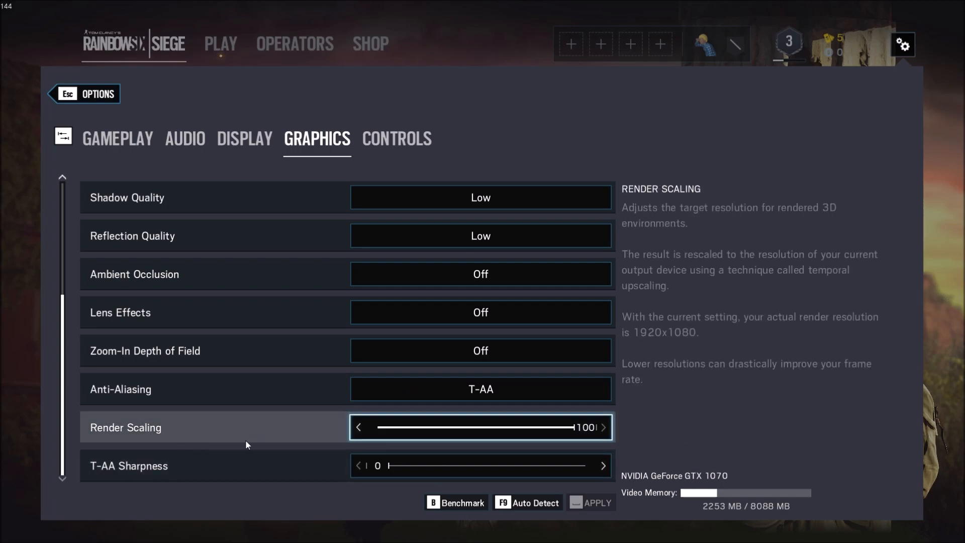
mouse_move(423, 437)
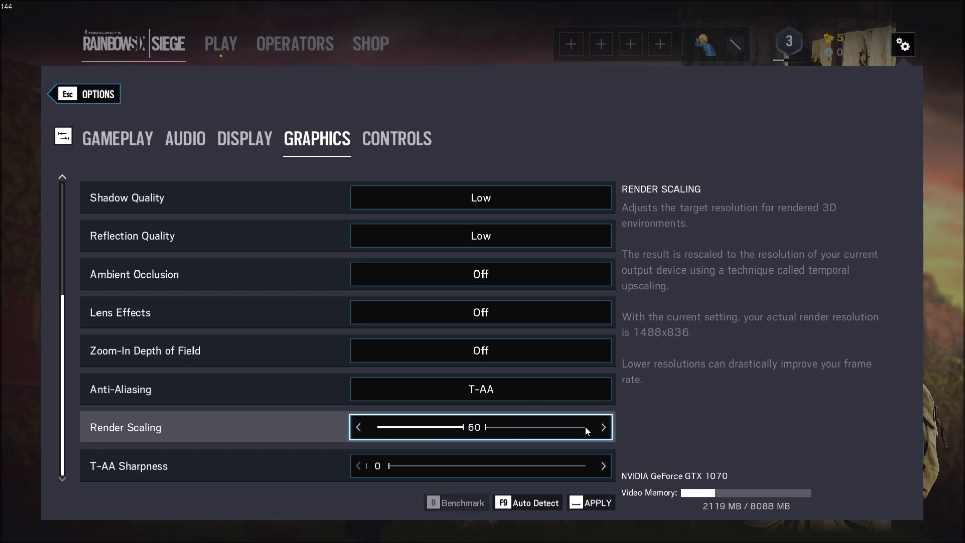
click(603, 427)
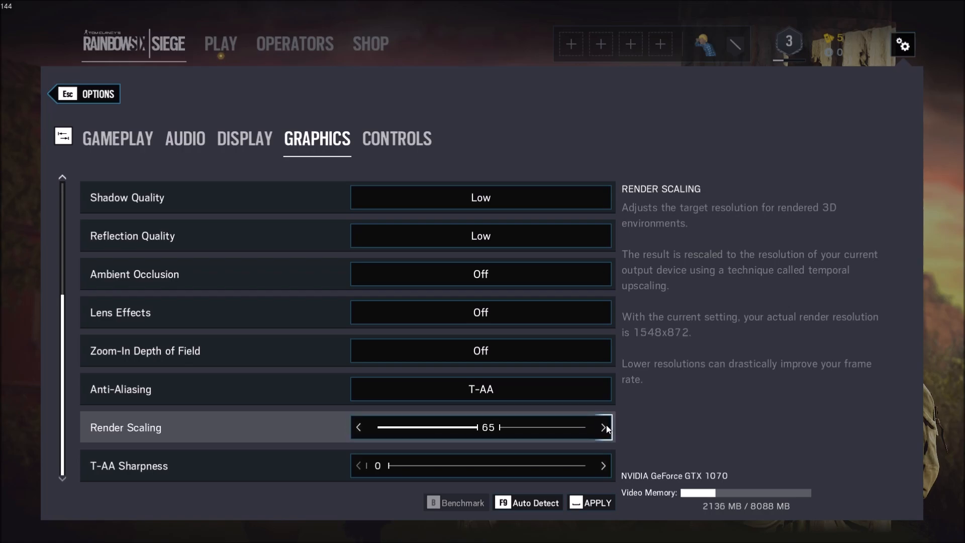
click(603, 427)
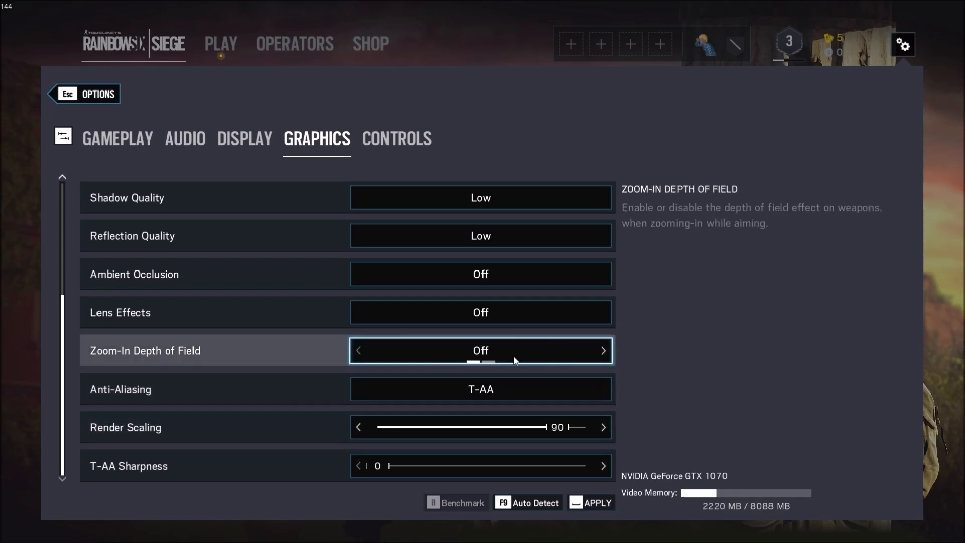
mouse_move(608, 428)
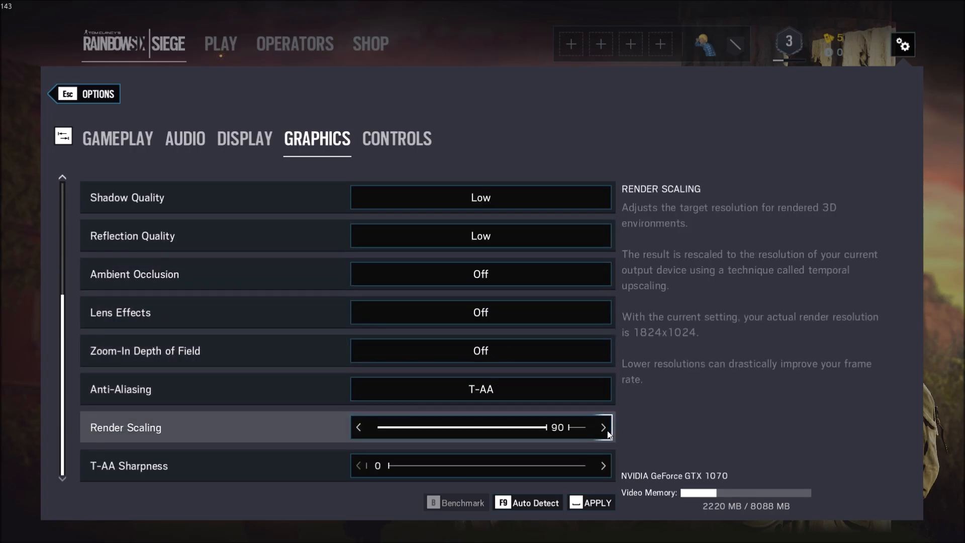
click(602, 427)
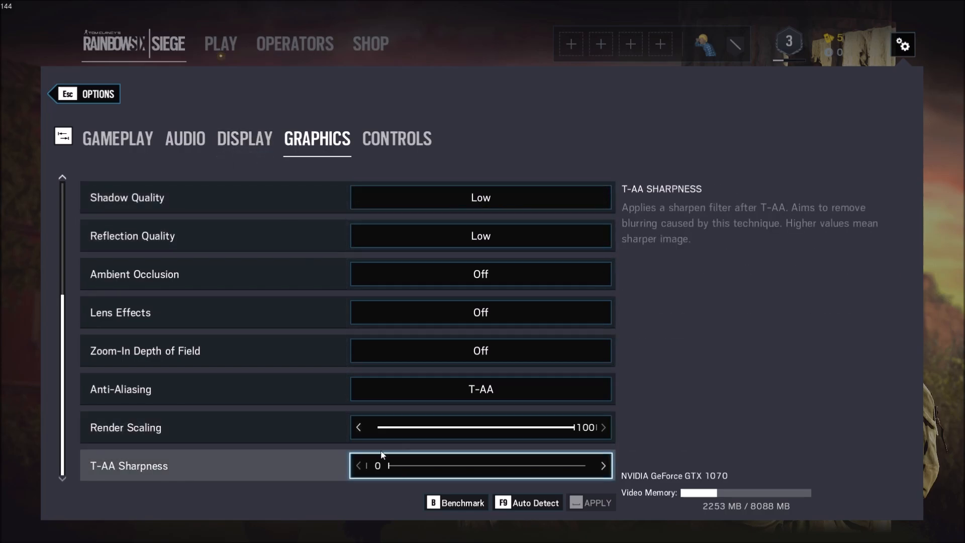
click(359, 428)
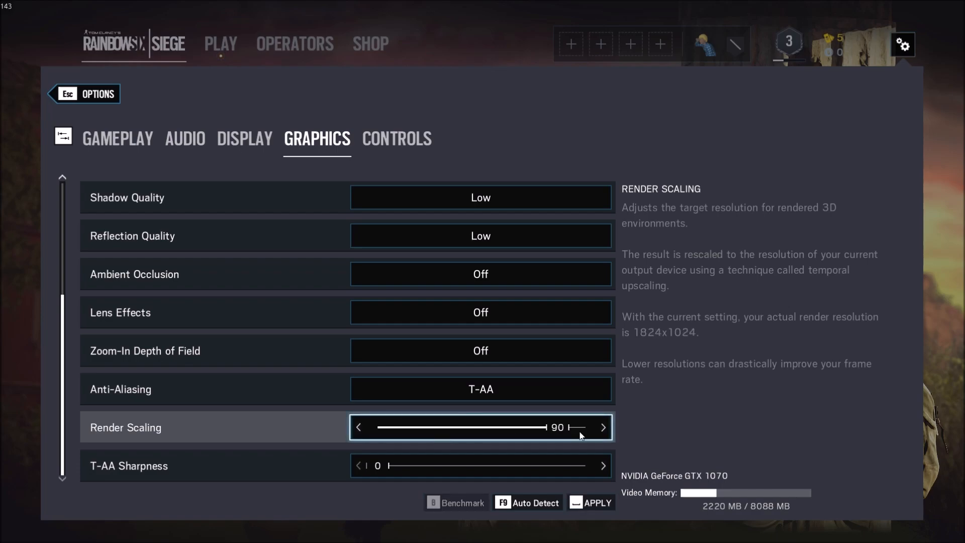
mouse_move(551, 417)
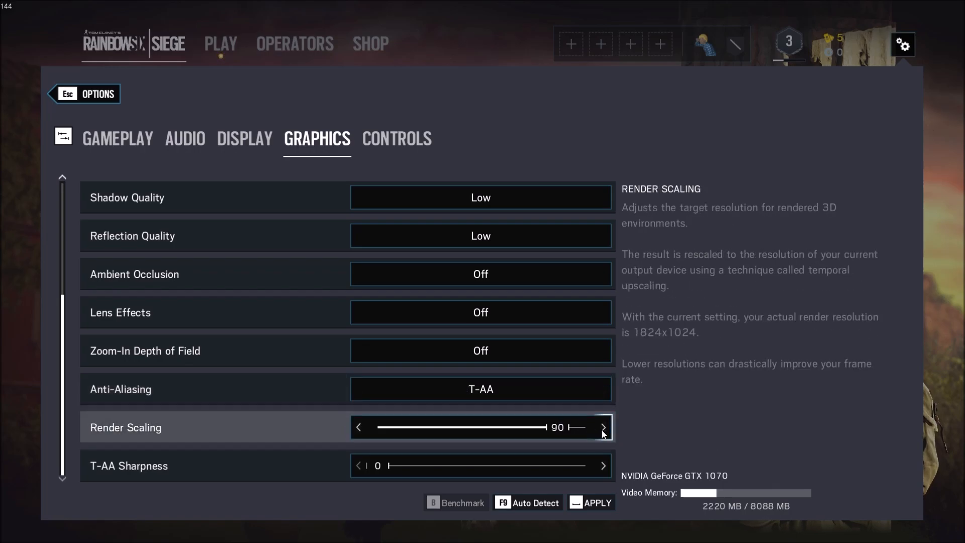
click(604, 426)
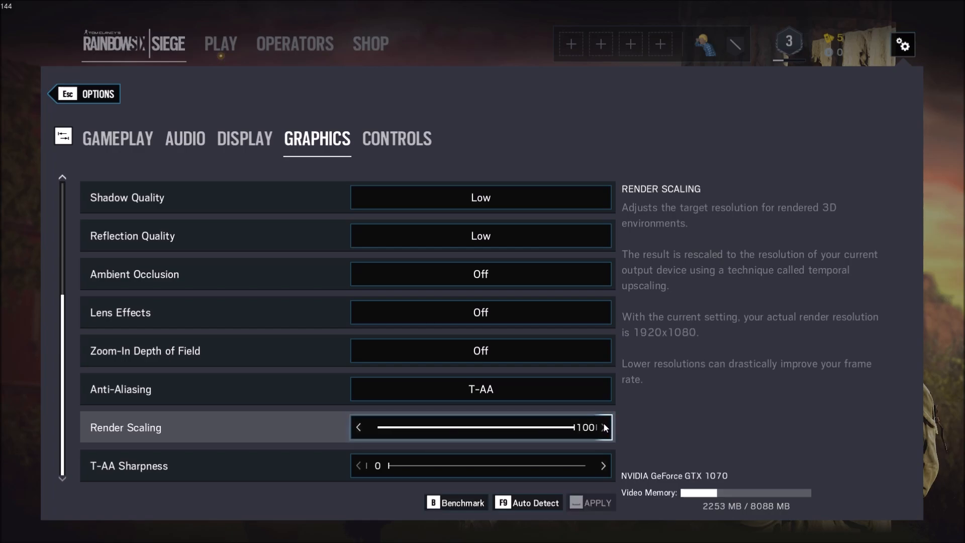